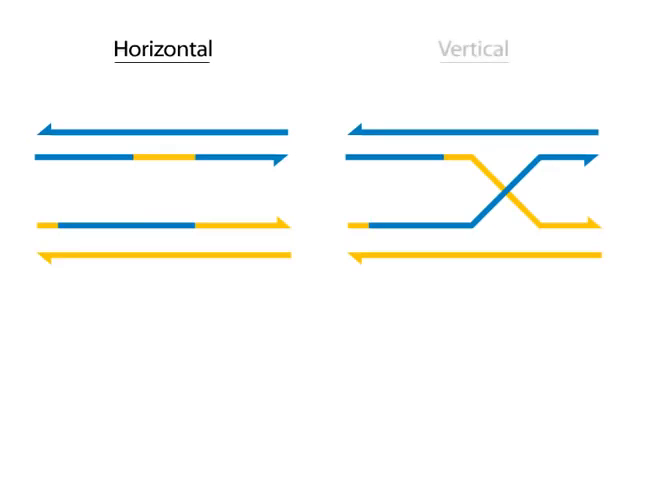
- Advance the animation so the Vertical heading darkens and grey arrows mark the crossover
left_click(476, 50)
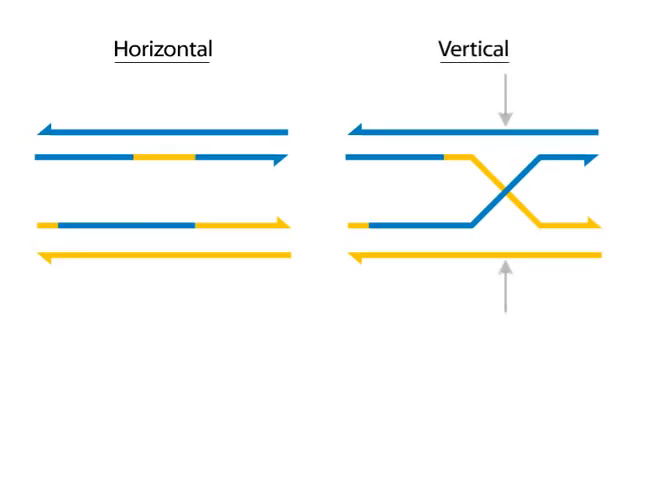